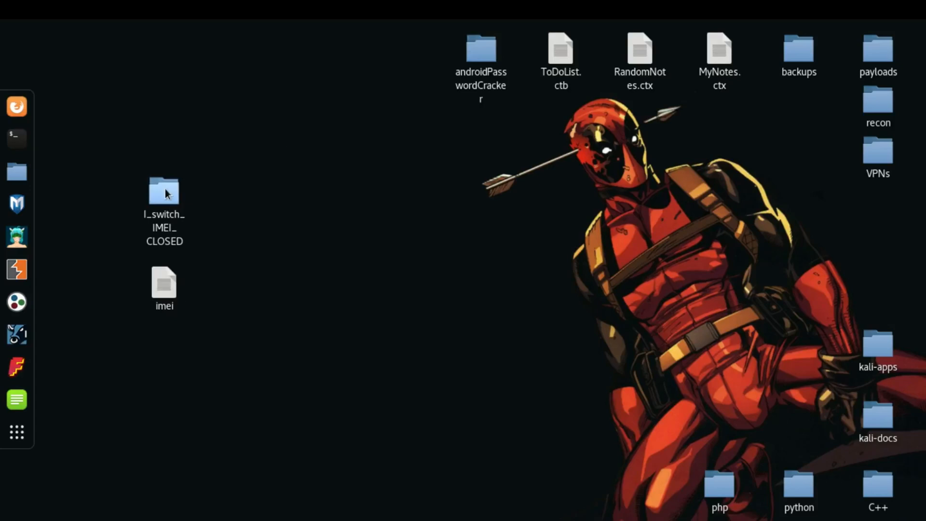
# - Open the I_switch_IMEI_CLOSED folder from the desktop in Files
pyautogui.doubleClick(163, 190)
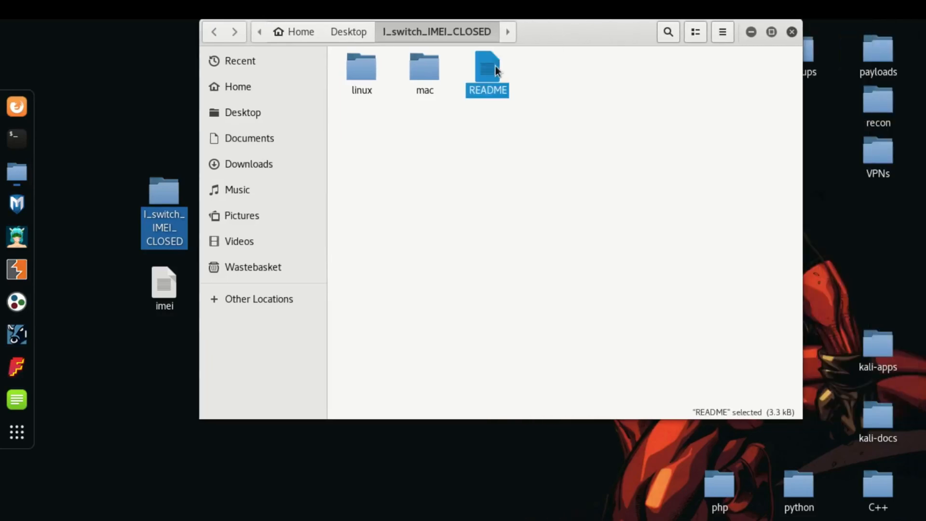
pyautogui.doubleClick(487, 67)
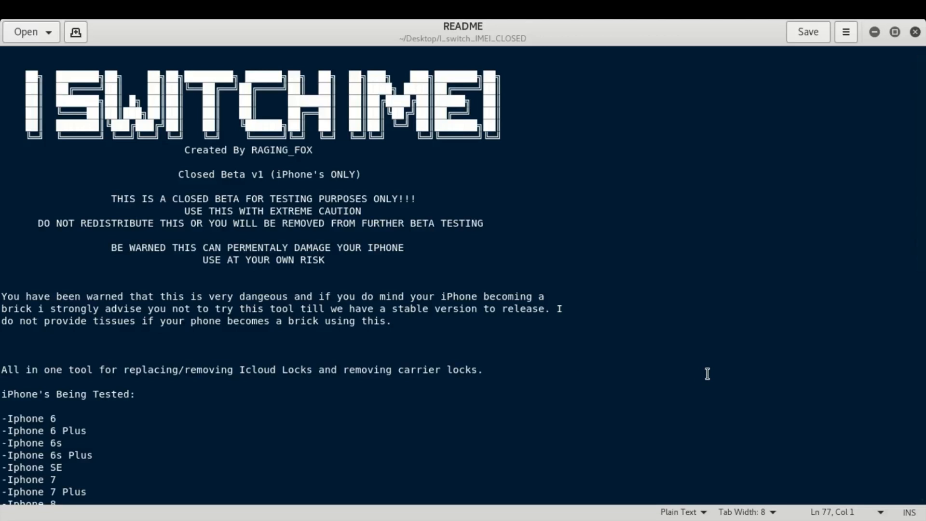
pyautogui.scroll(-3)
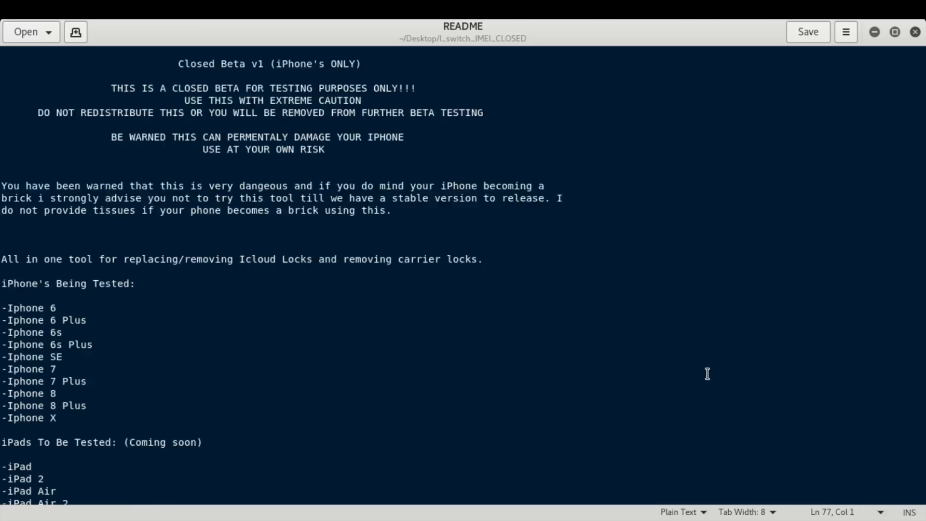
pyautogui.scroll(-3)
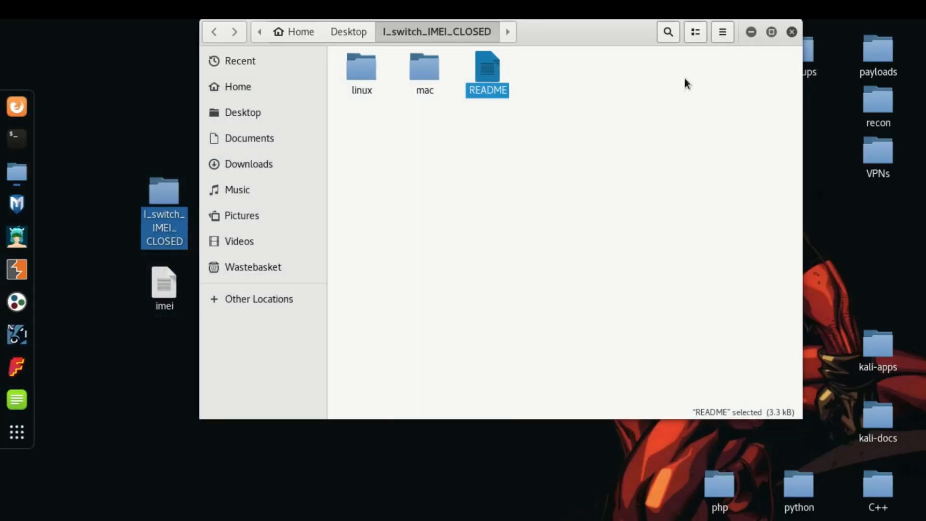
# - Open the linux subfolder and get a root terminal in that directory
pyautogui.doubleClick(361, 65)
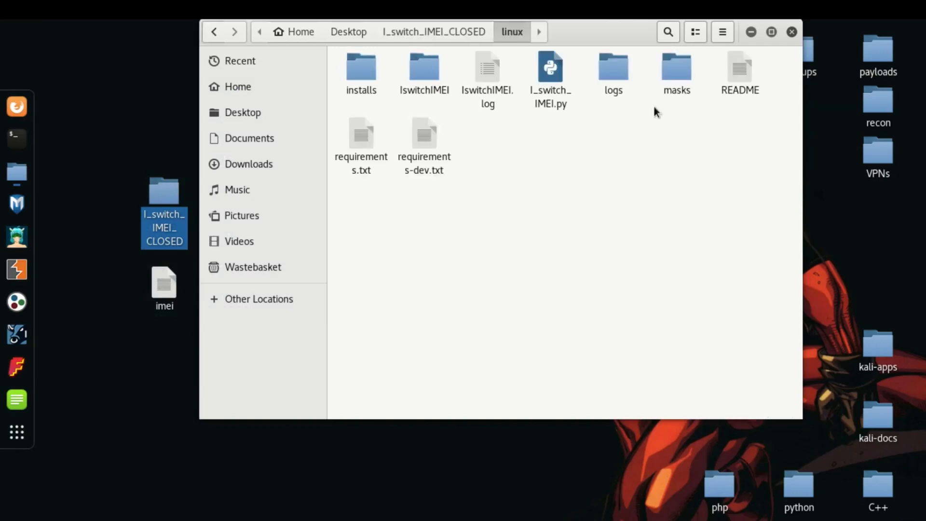
pyautogui.moveTo(707, 106)
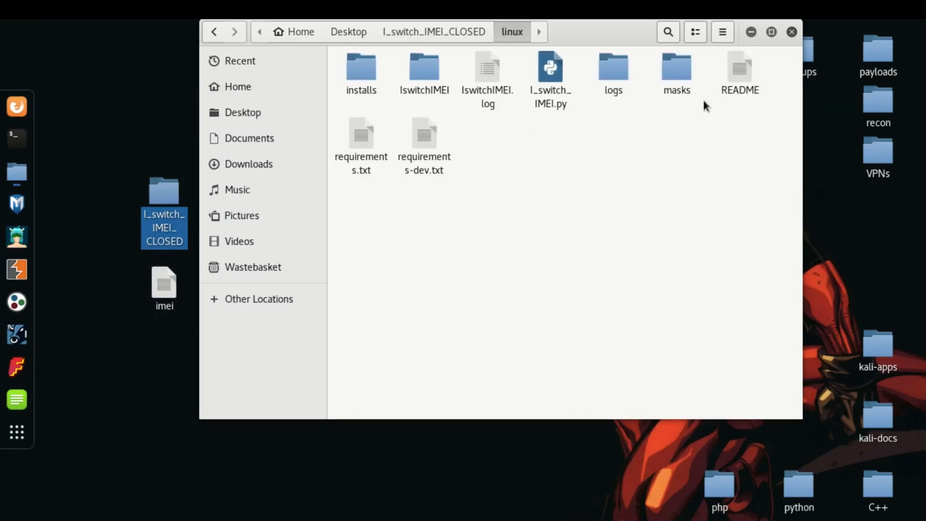
pyautogui.click(739, 67)
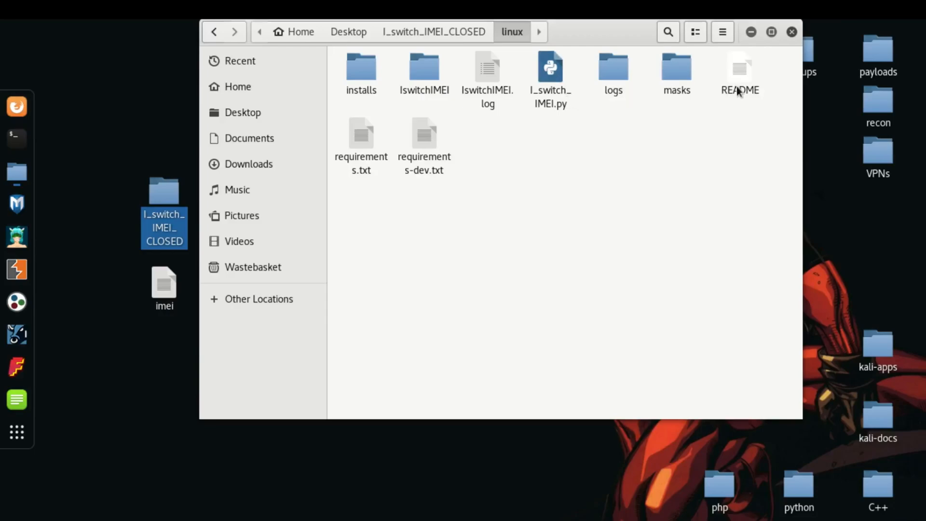
pyautogui.click(740, 71)
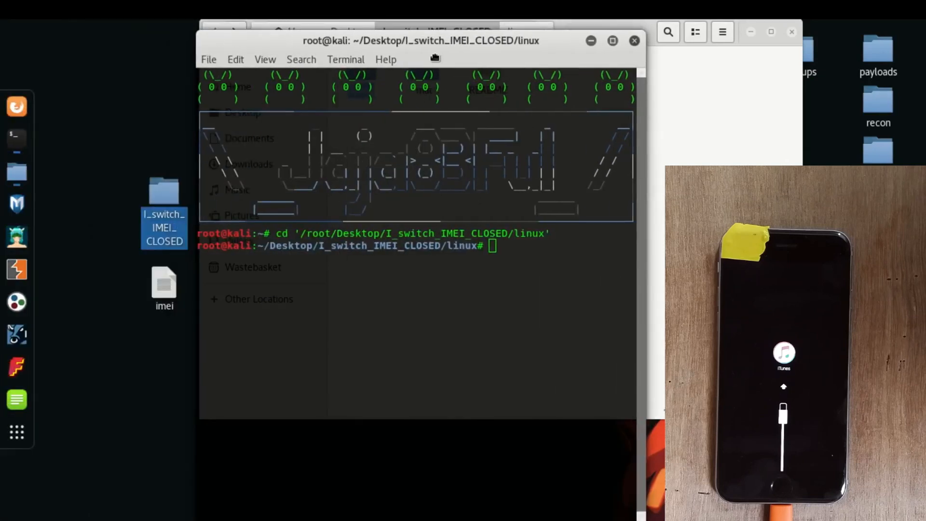
# - List the linux folder with ls and run ./I_switch_IMEI.py
pyautogui.write('ls')
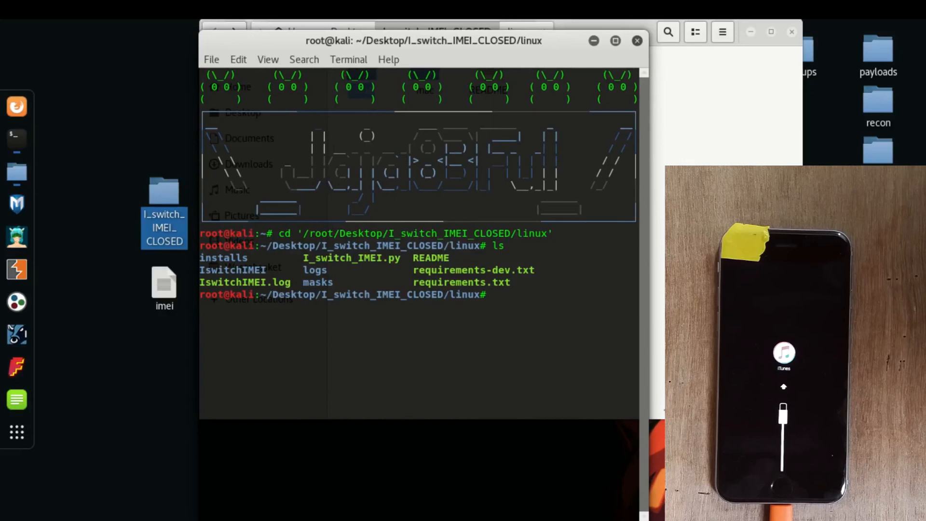
pyautogui.write('./')
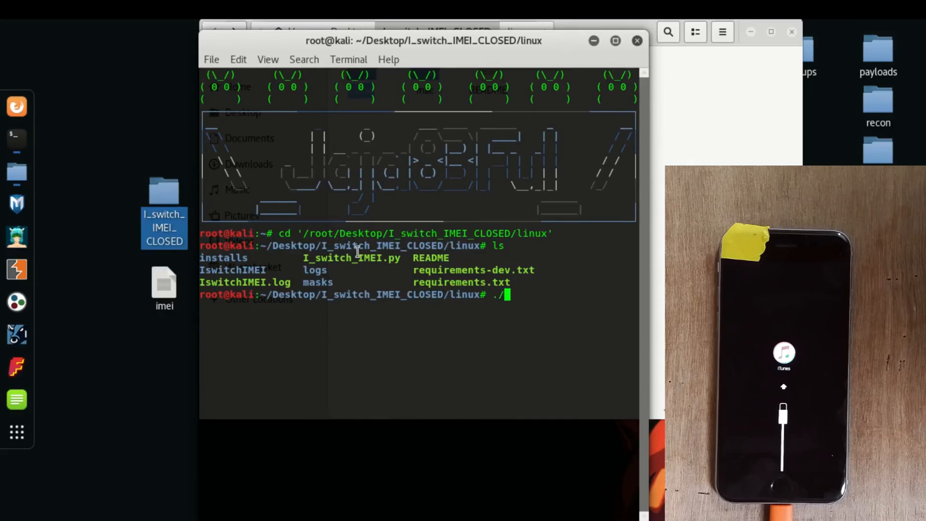
pyautogui.rightClick(384, 304)
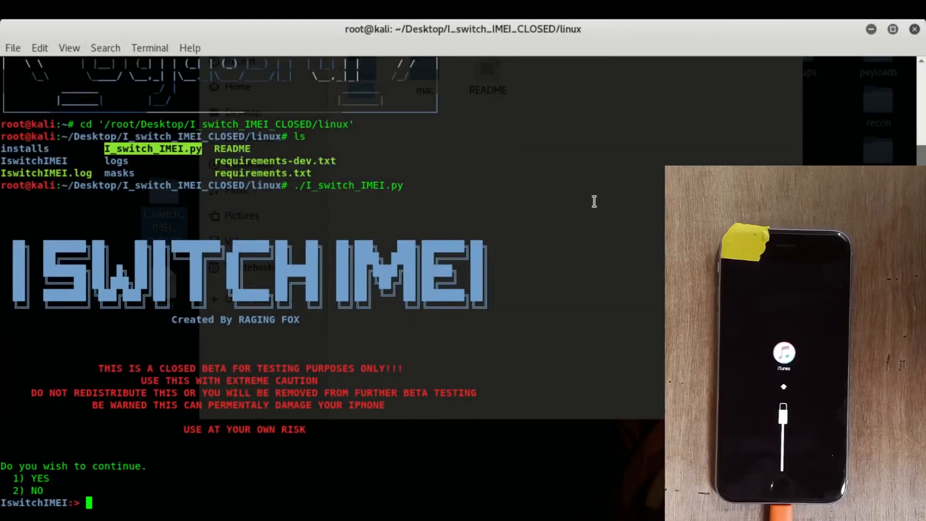
pyautogui.moveTo(580, 371)
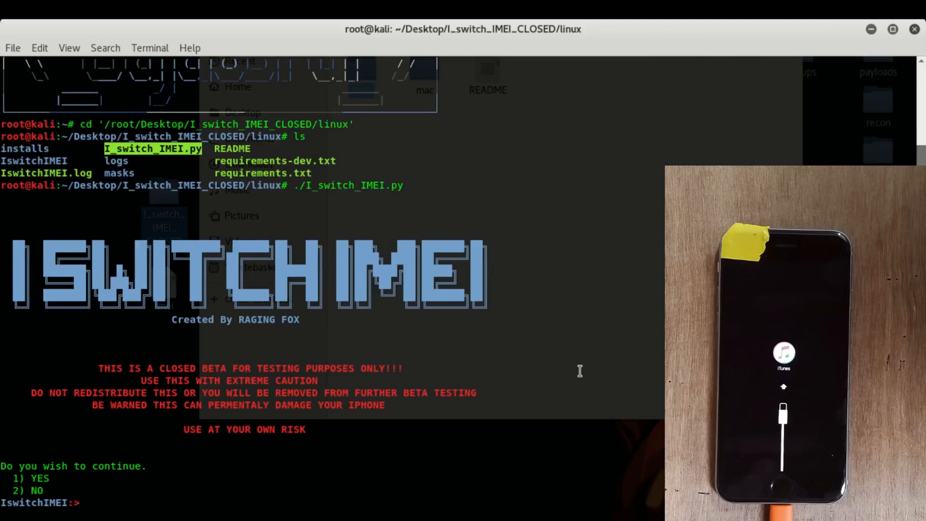
# - Enter 1 to continue until the iPhone 6 is detected, then restore the terminal size
pyautogui.write('1')
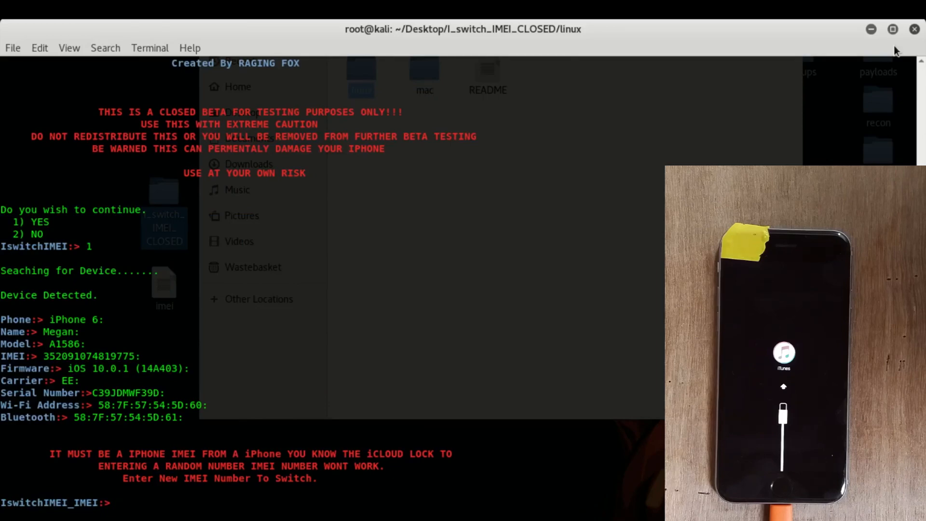
pyautogui.click(892, 29)
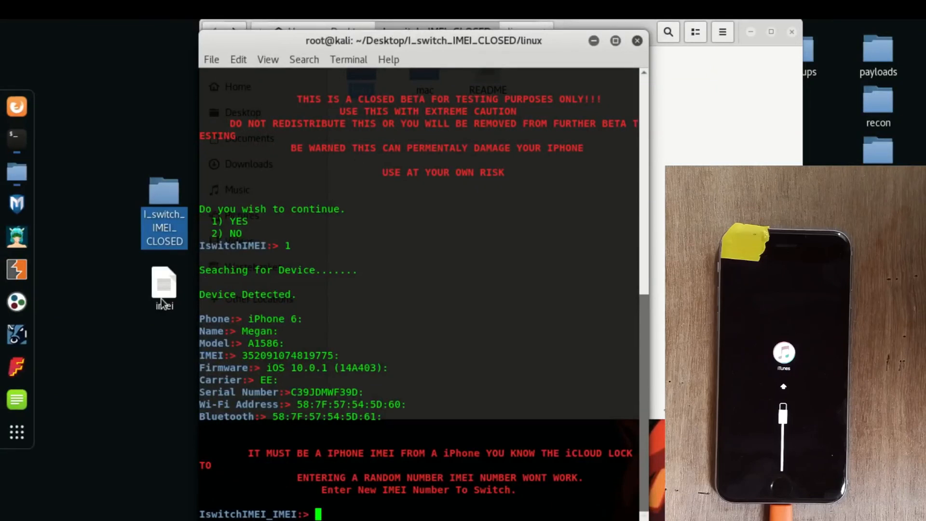
pyautogui.doubleClick(163, 285)
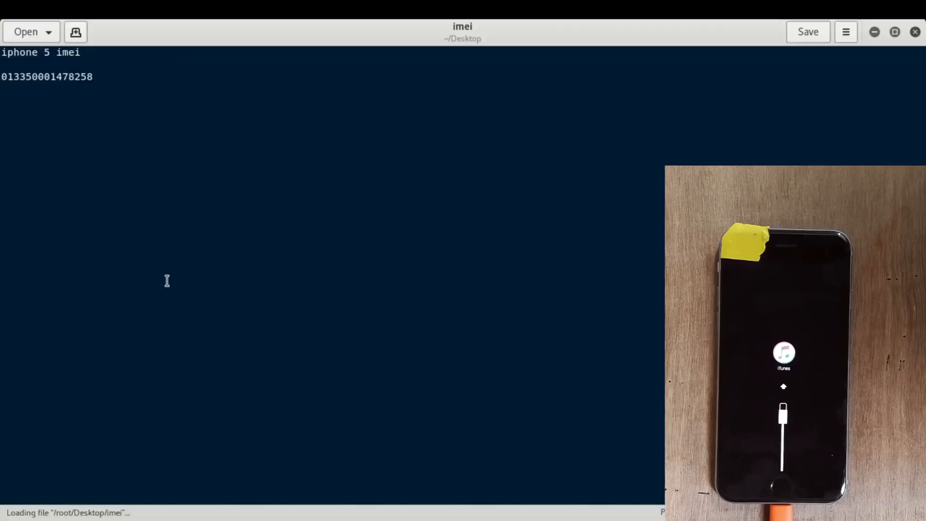
pyautogui.rightClick(46, 76)
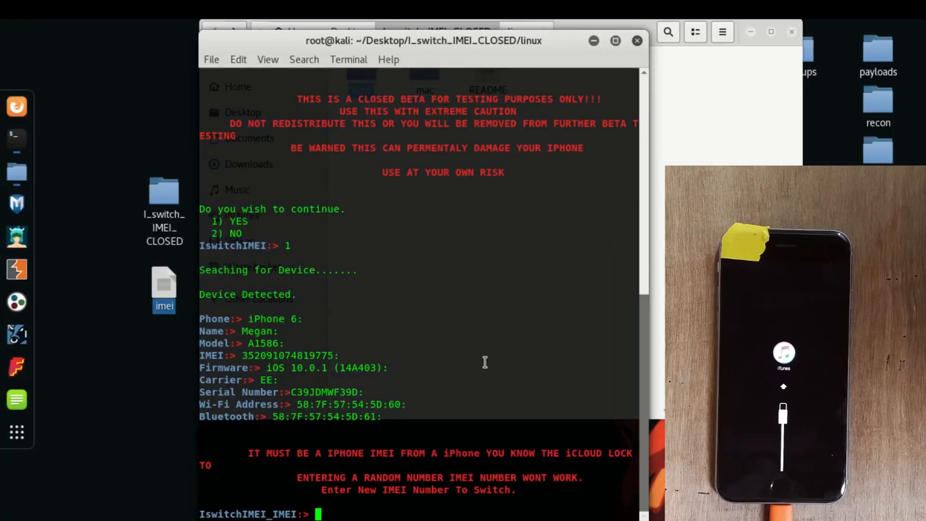
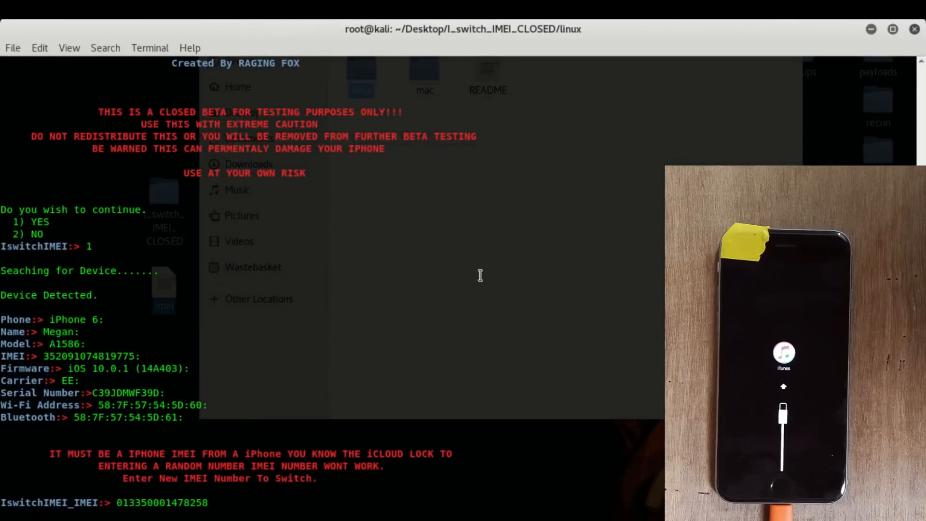
pyautogui.moveTo(413, 358)
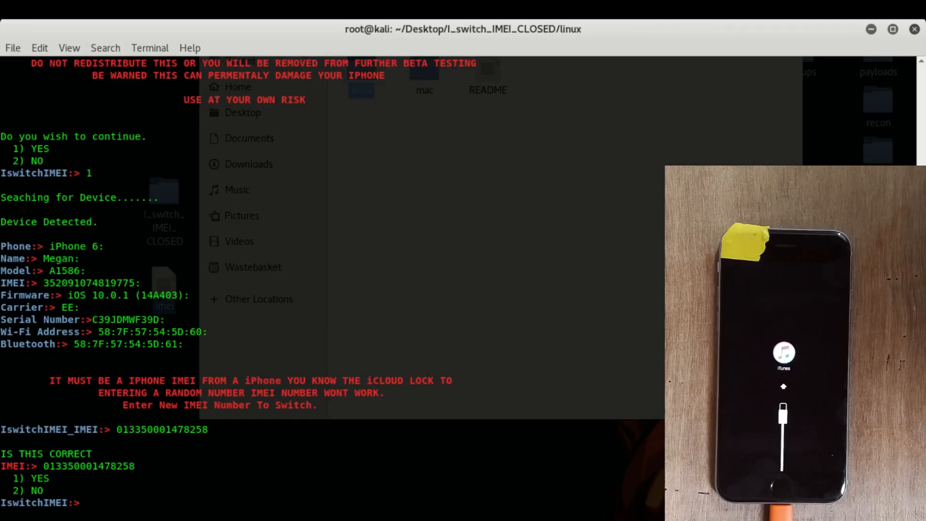
pyautogui.write('1')
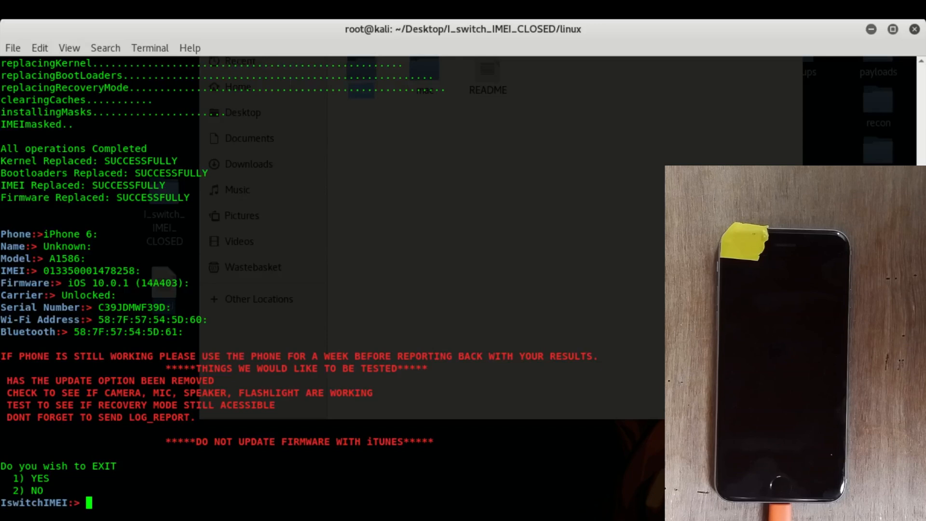
# - Enter 1 at the exit prompt to return to the root shell
pyautogui.write('1')
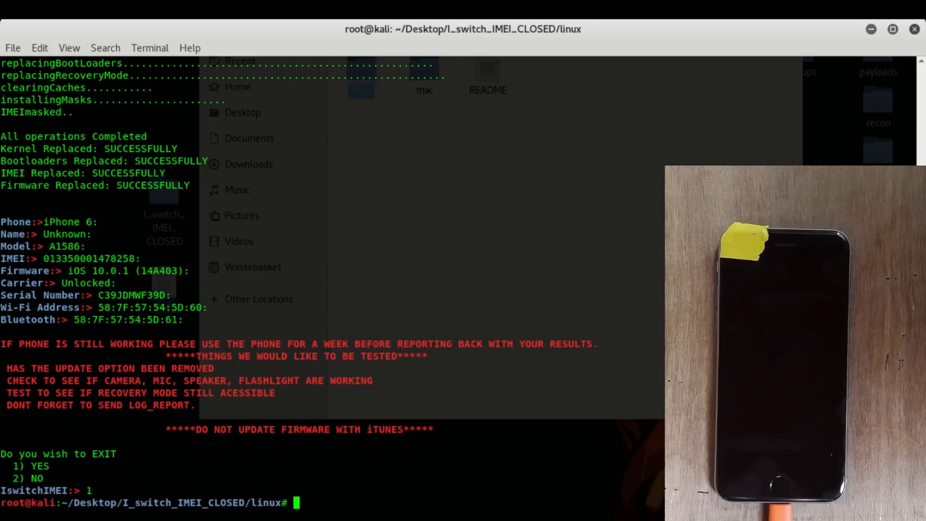